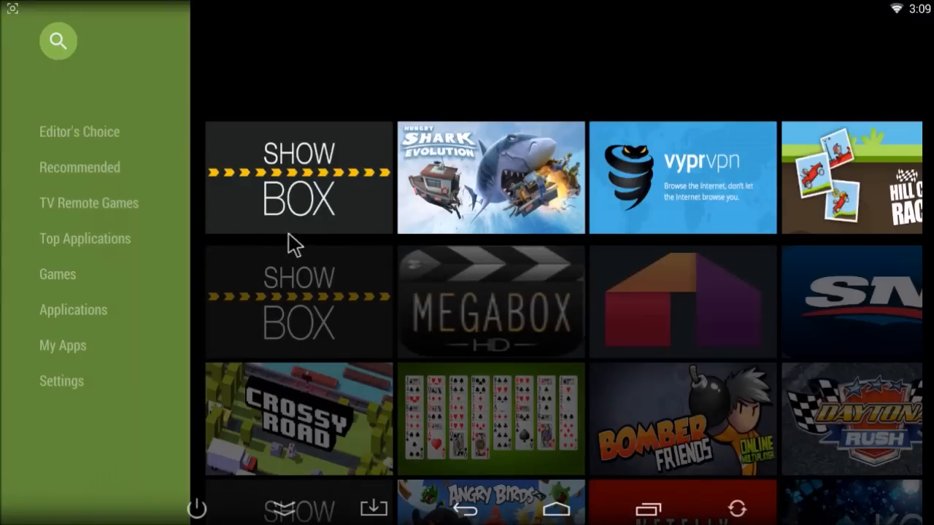
mouse_move(295, 343)
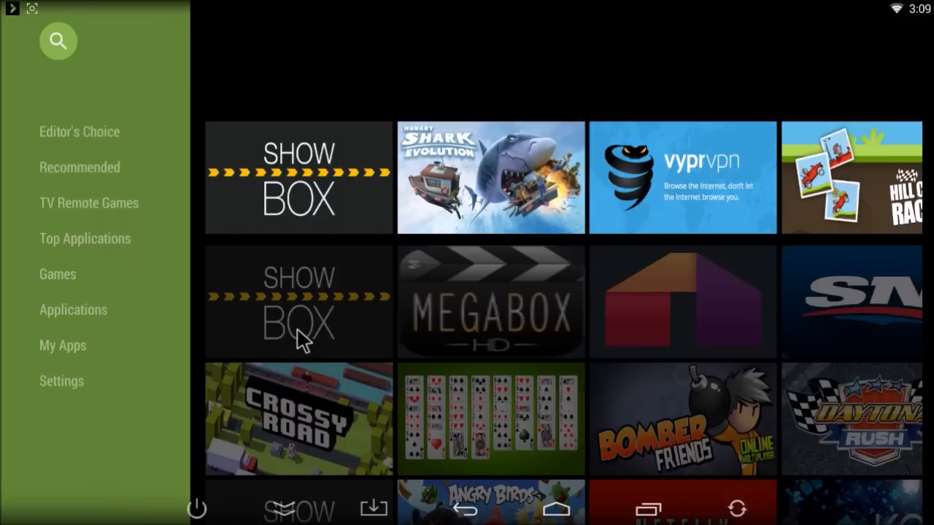
mouse_move(242, 312)
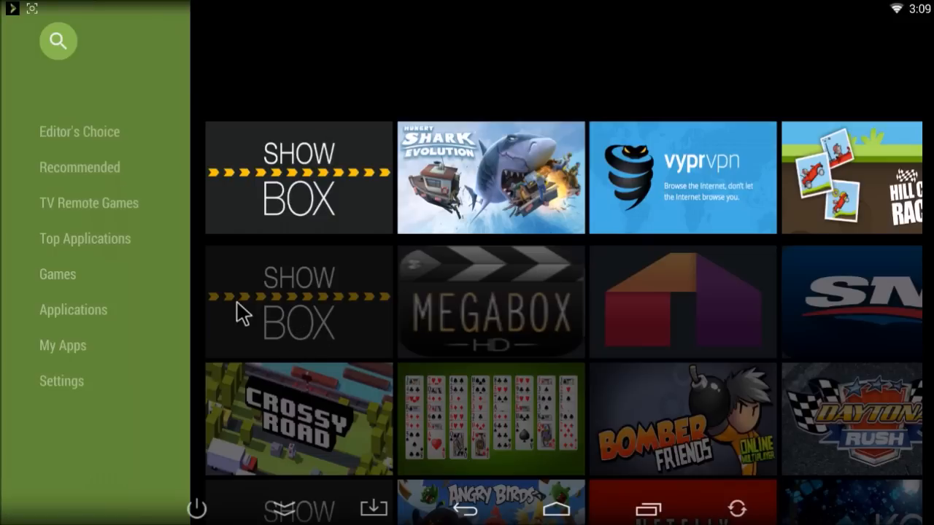
mouse_move(181, 251)
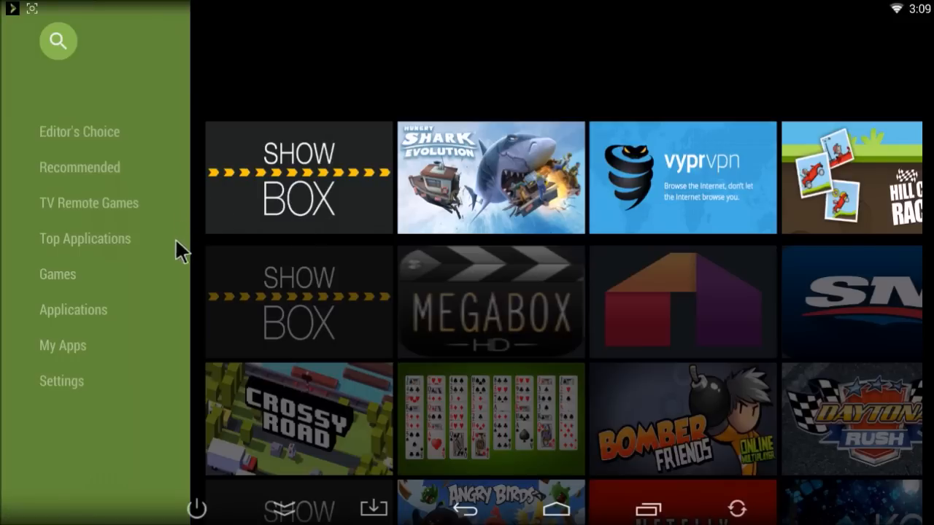
mouse_move(197, 295)
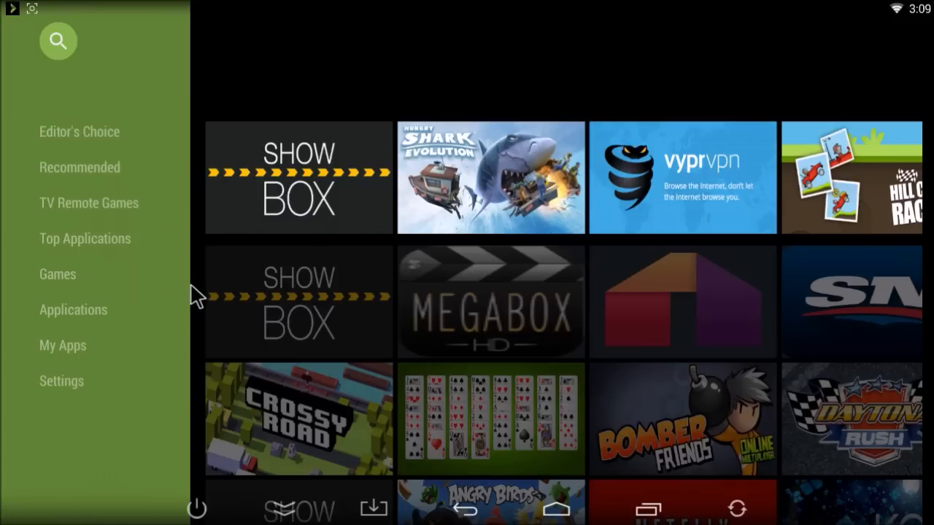
mouse_move(216, 324)
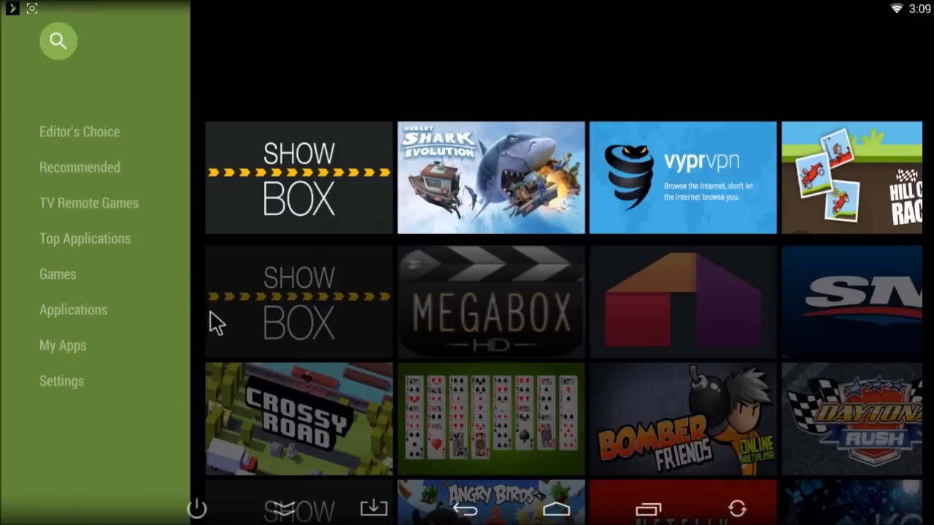
mouse_move(216, 338)
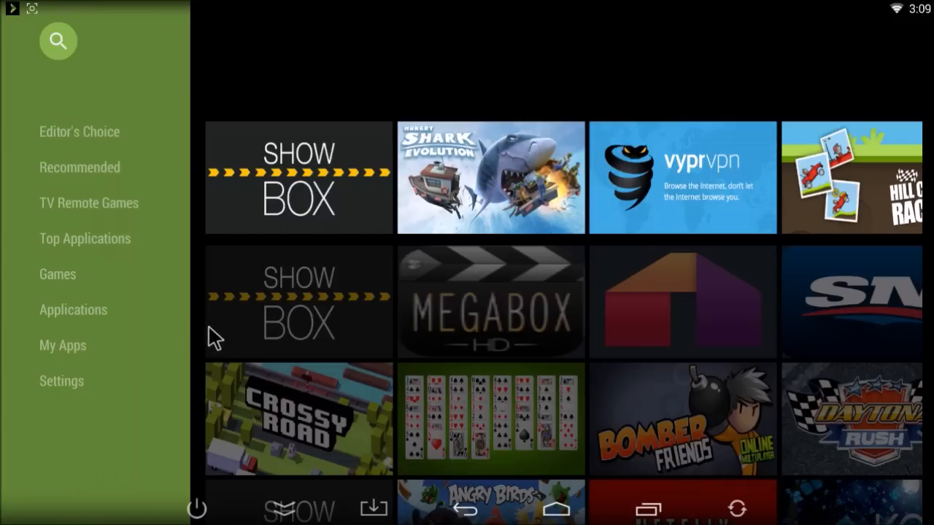
mouse_move(85, 175)
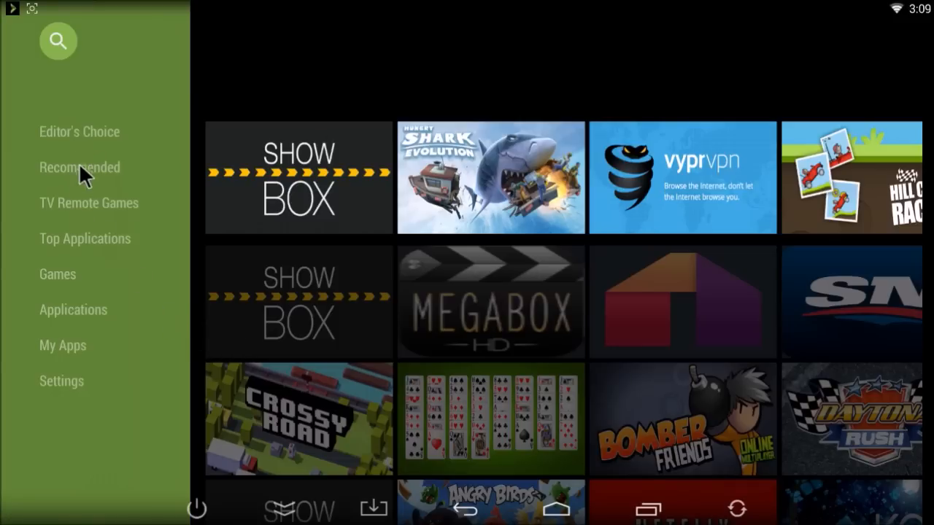
mouse_move(109, 222)
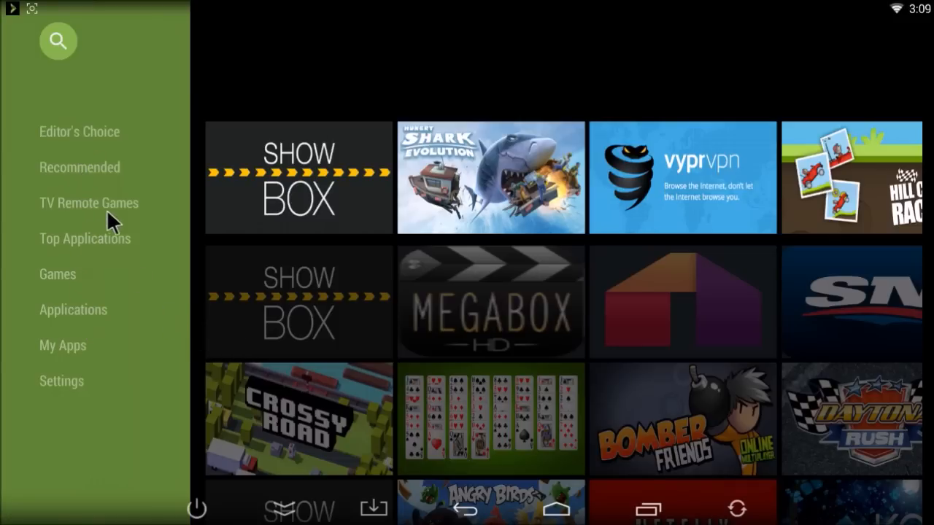
mouse_move(101, 174)
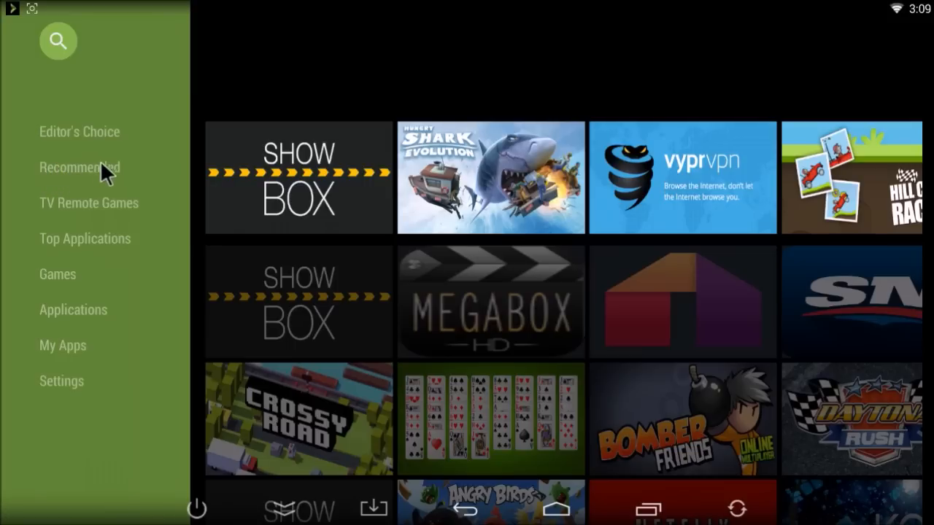
mouse_move(101, 175)
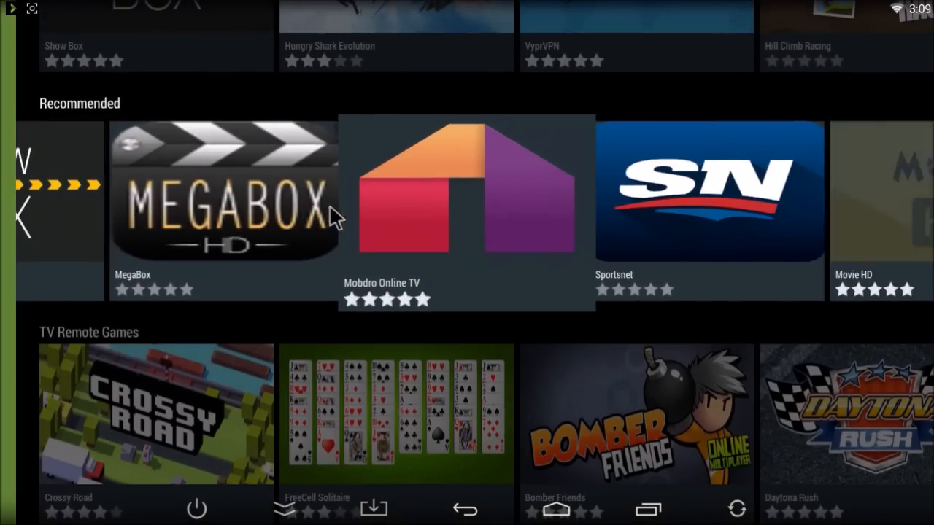
- Scroll the home screen to the Recommended row starting with Show Box
scroll(right, 3)
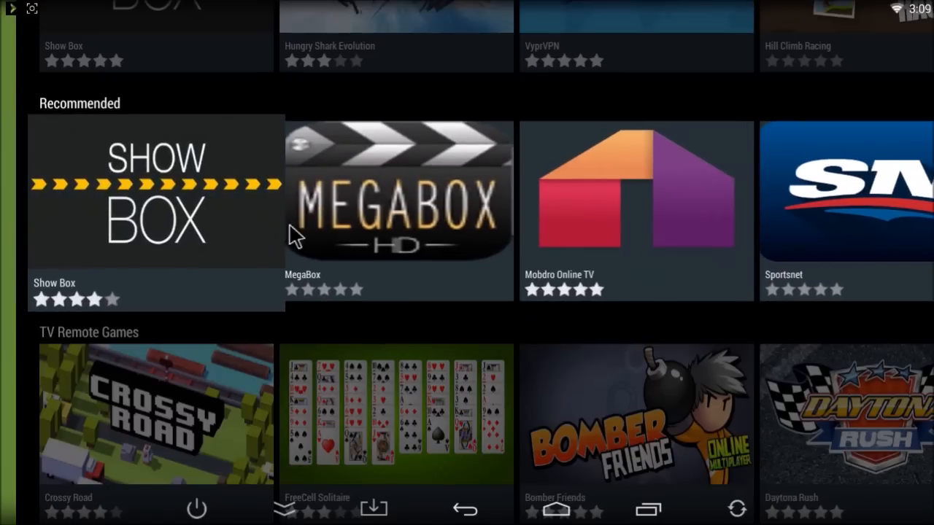
mouse_move(172, 237)
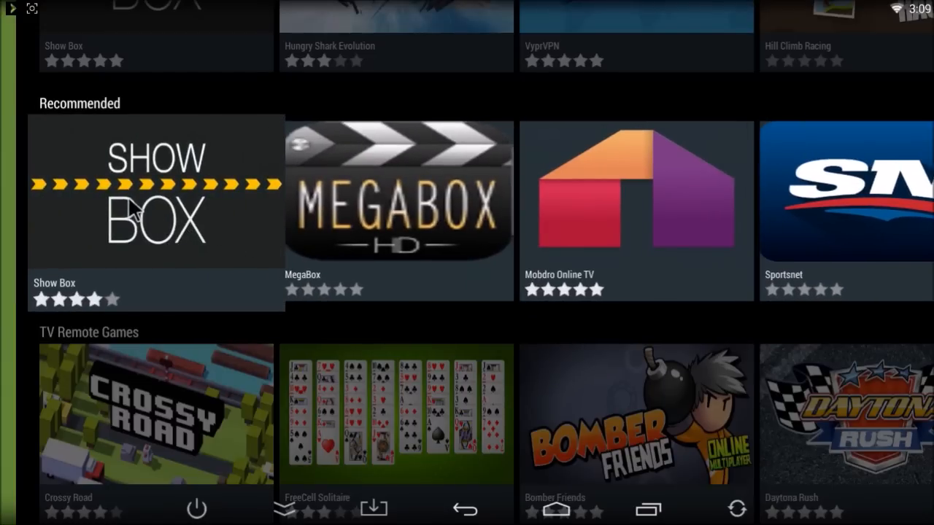
click(155, 193)
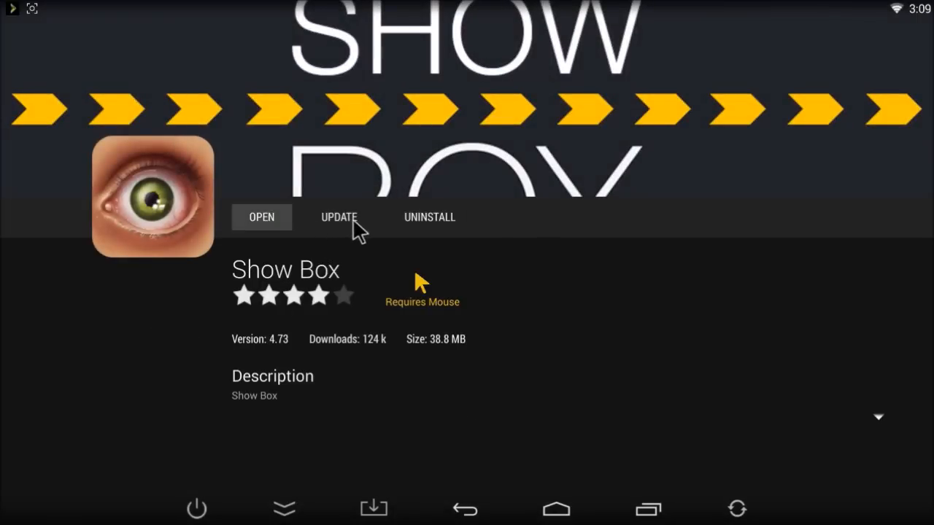
mouse_move(271, 236)
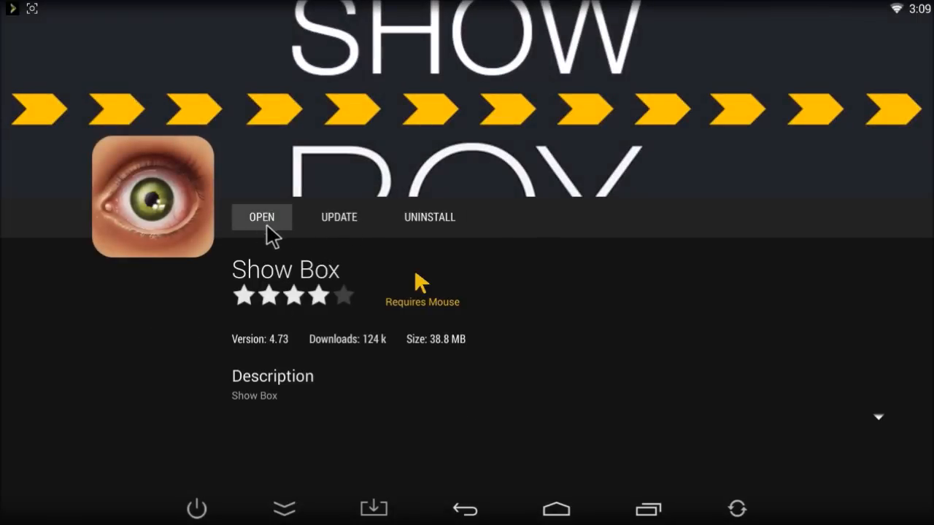
mouse_move(304, 222)
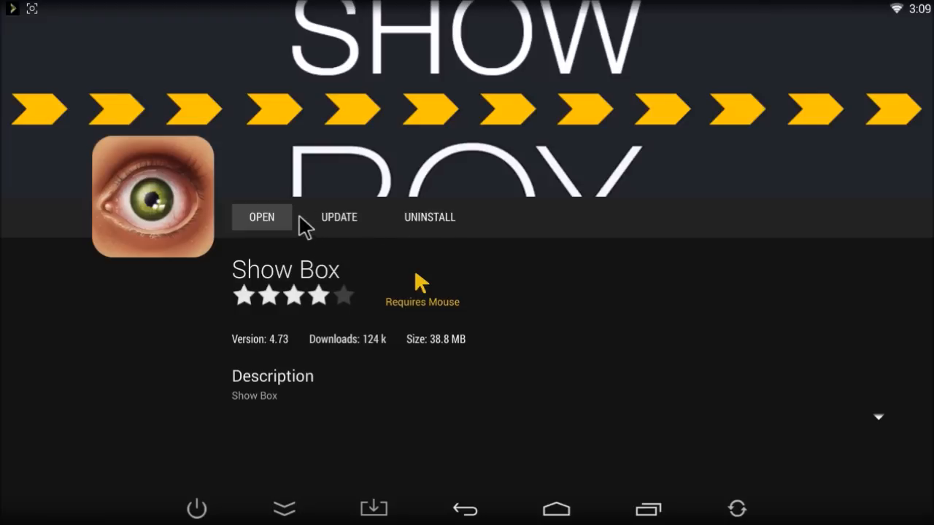
mouse_move(254, 339)
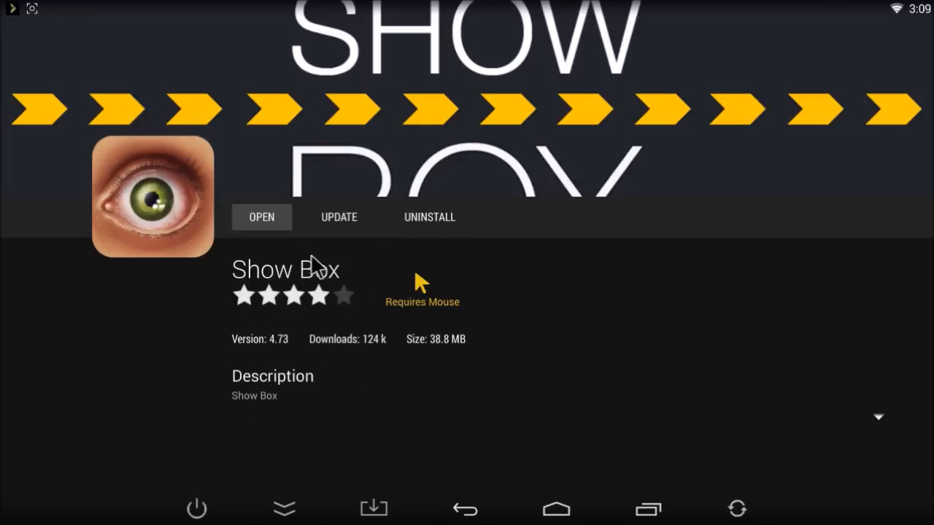
mouse_move(306, 248)
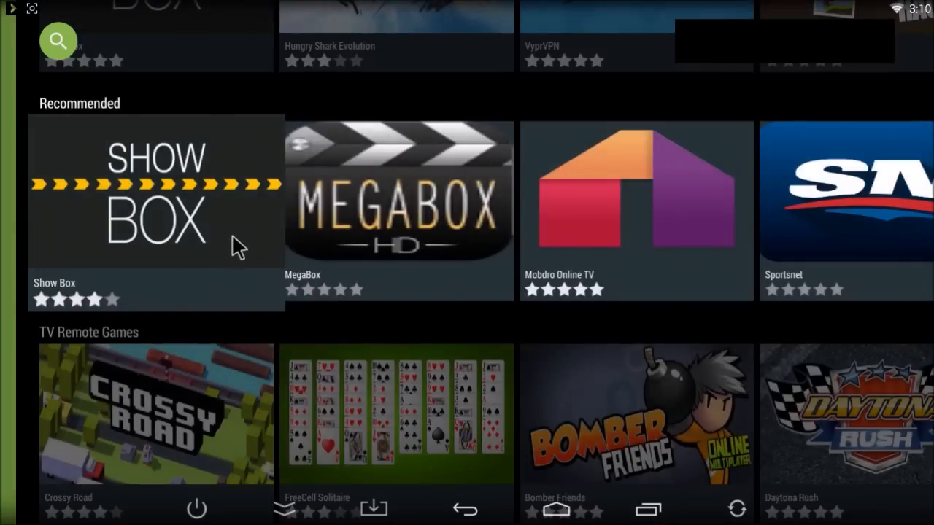
- Bring back the store's category menu listing Editor's Choice through Settings
click(59, 41)
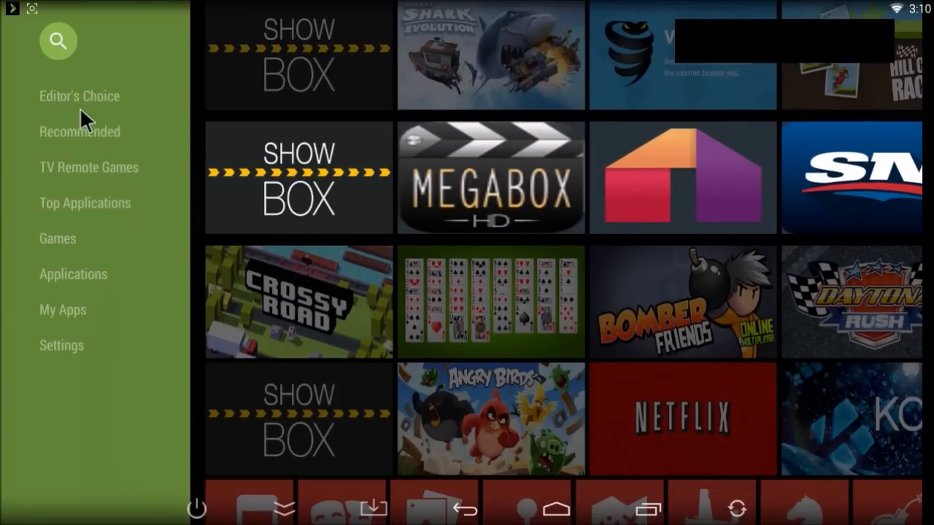
mouse_move(187, 186)
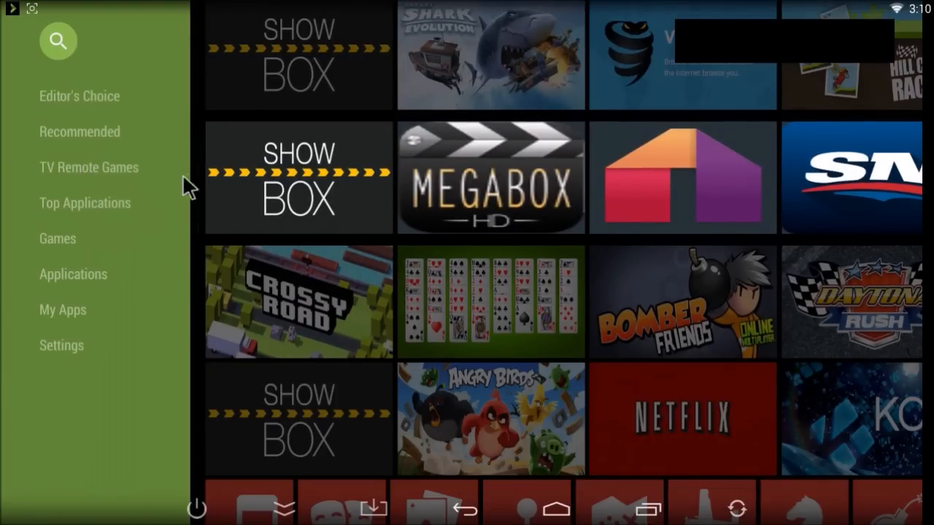
mouse_move(73, 283)
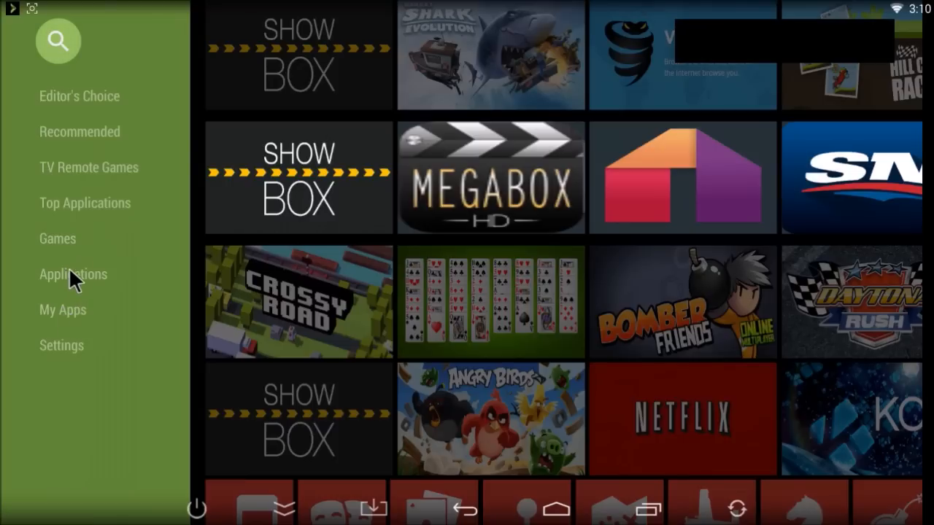
mouse_move(100, 292)
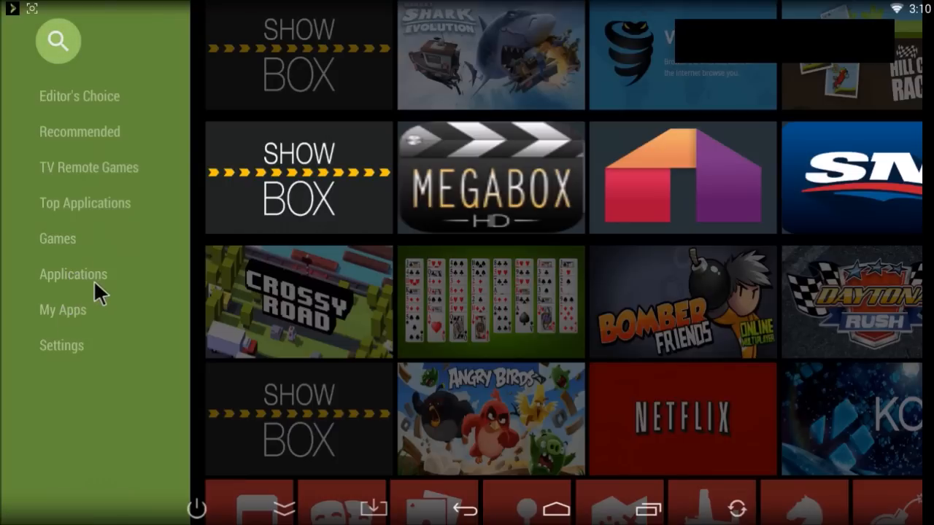
mouse_move(138, 263)
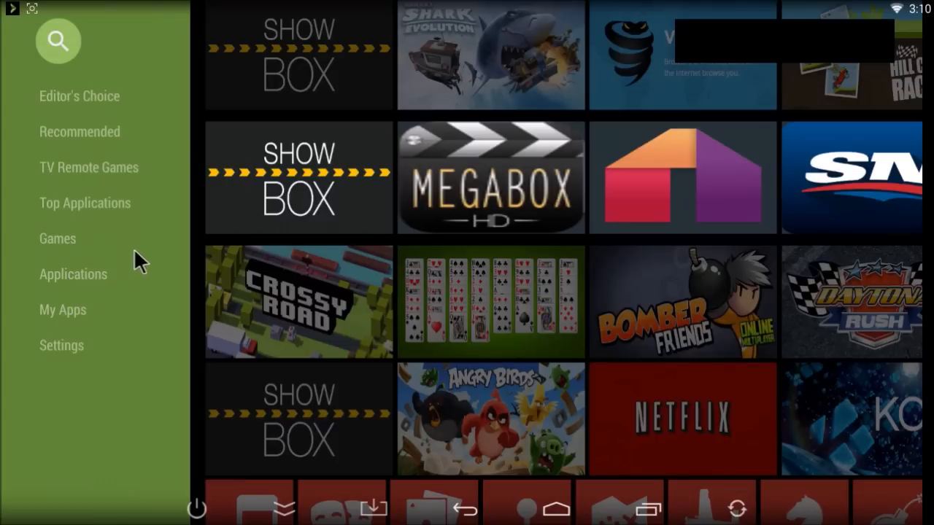
mouse_move(132, 275)
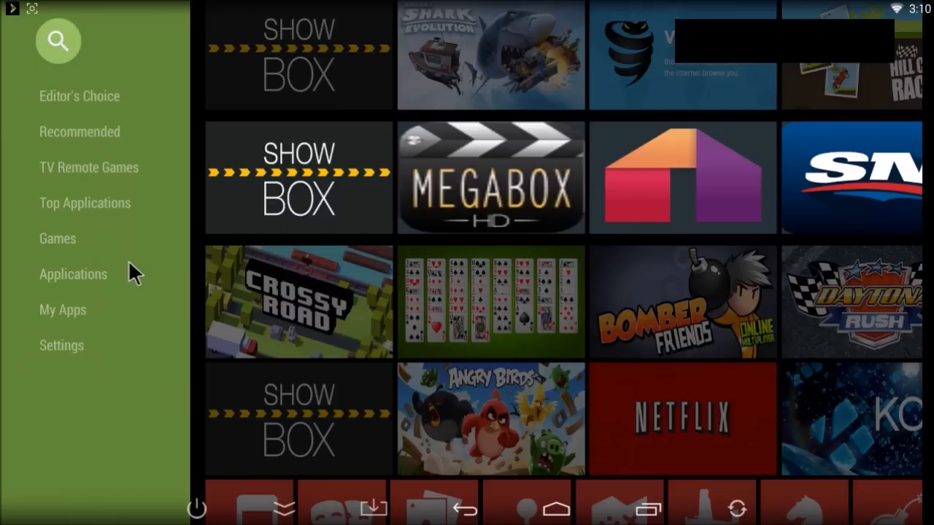
mouse_move(131, 329)
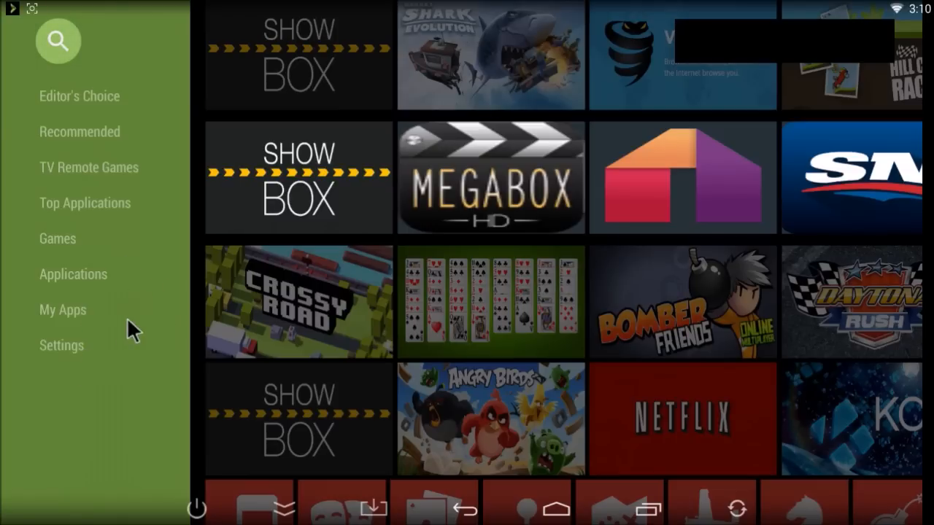
mouse_move(140, 362)
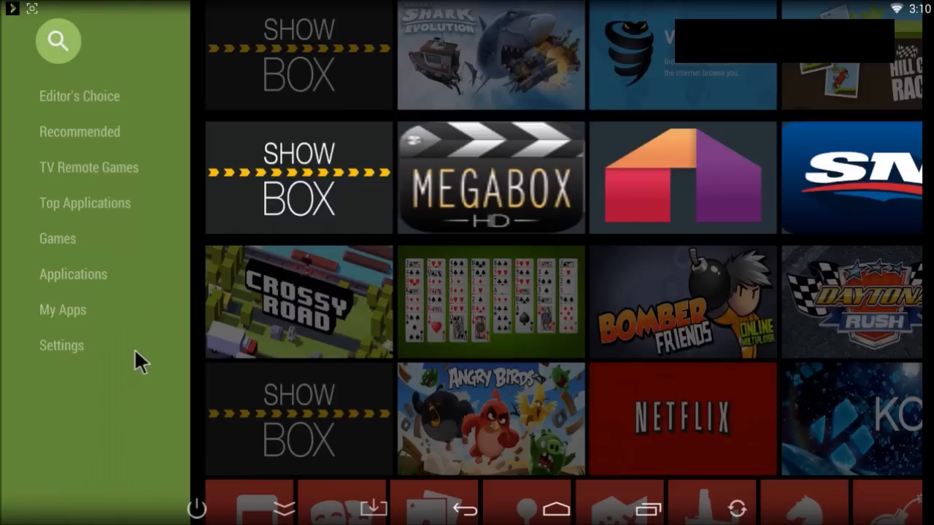
mouse_move(76, 115)
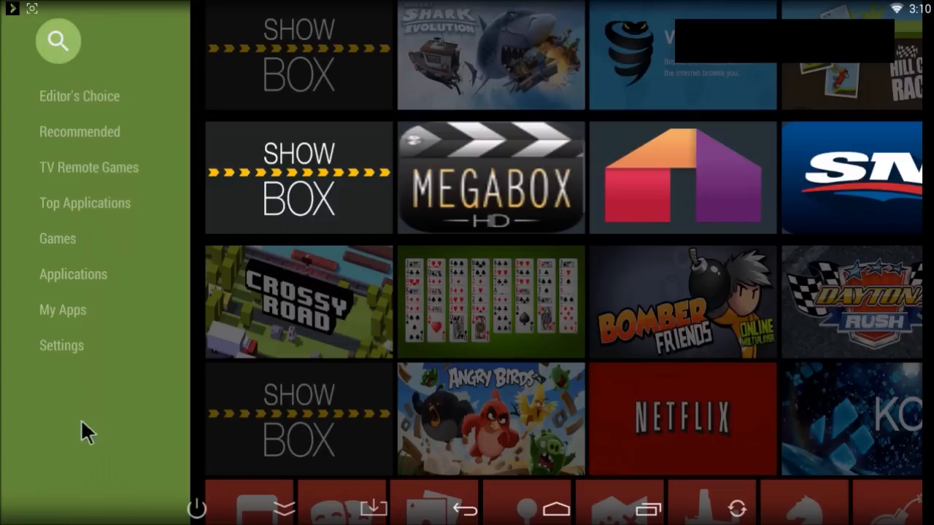
mouse_move(79, 291)
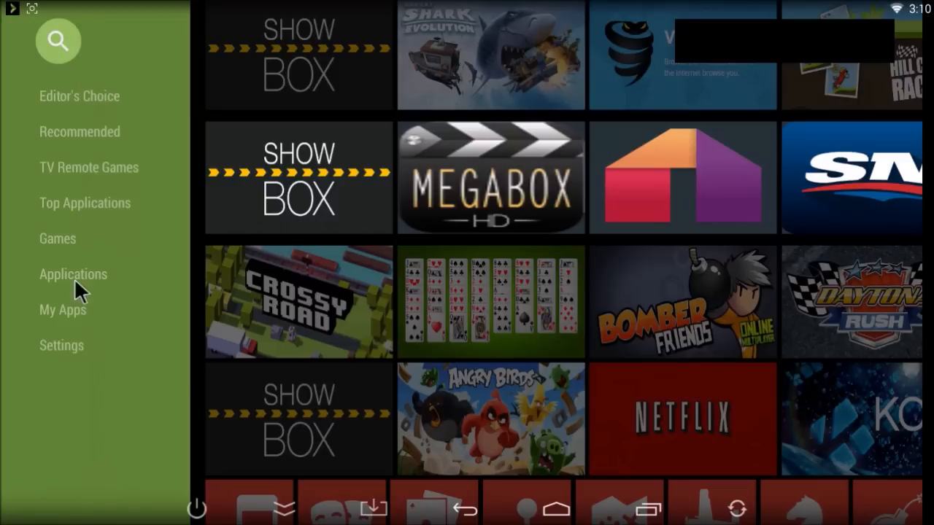
mouse_move(101, 216)
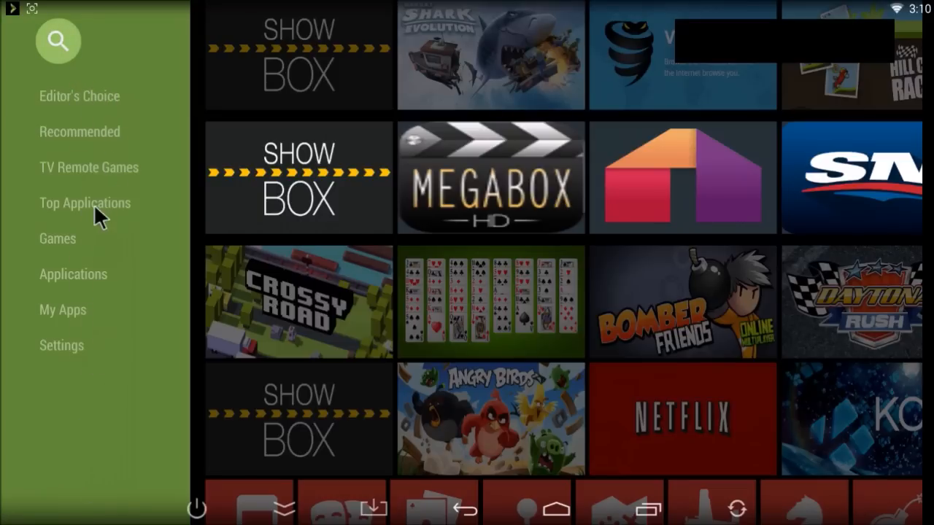
mouse_move(109, 105)
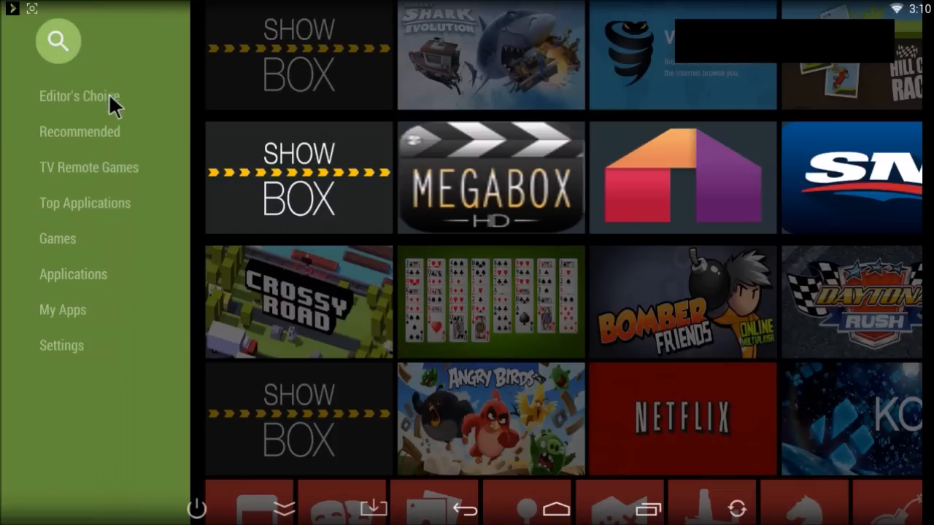
mouse_move(105, 182)
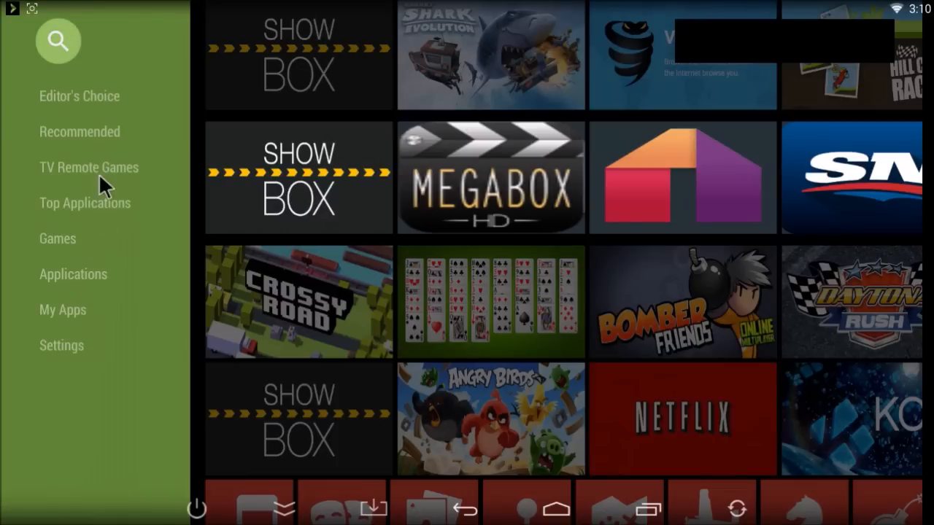
mouse_move(79, 336)
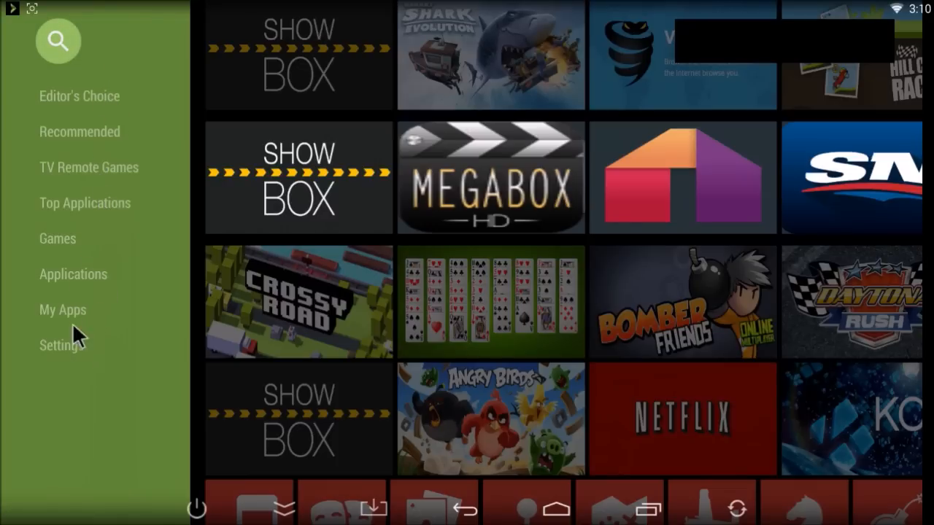
mouse_move(61, 314)
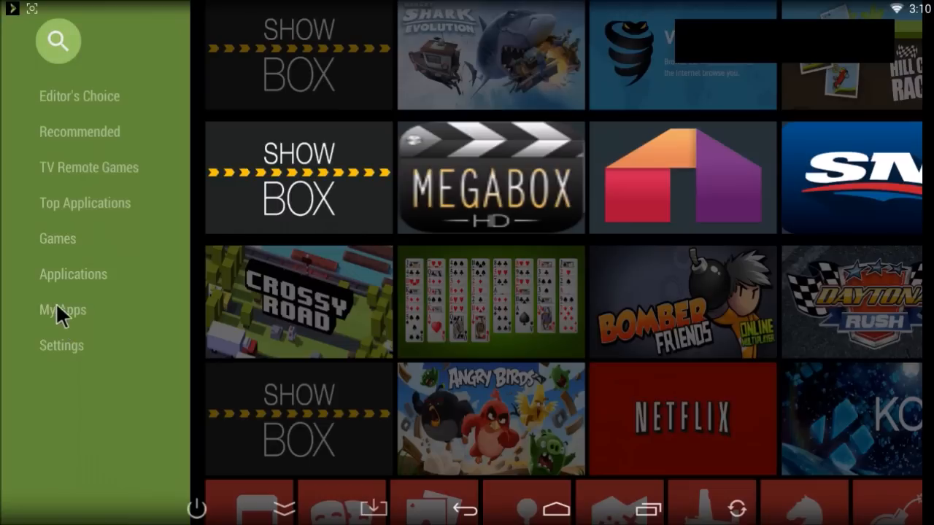
mouse_move(65, 333)
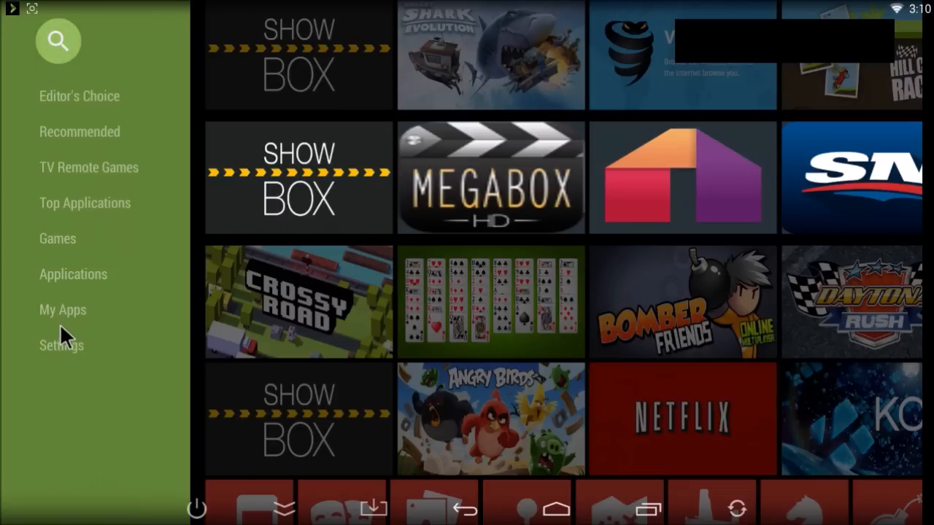
mouse_move(66, 332)
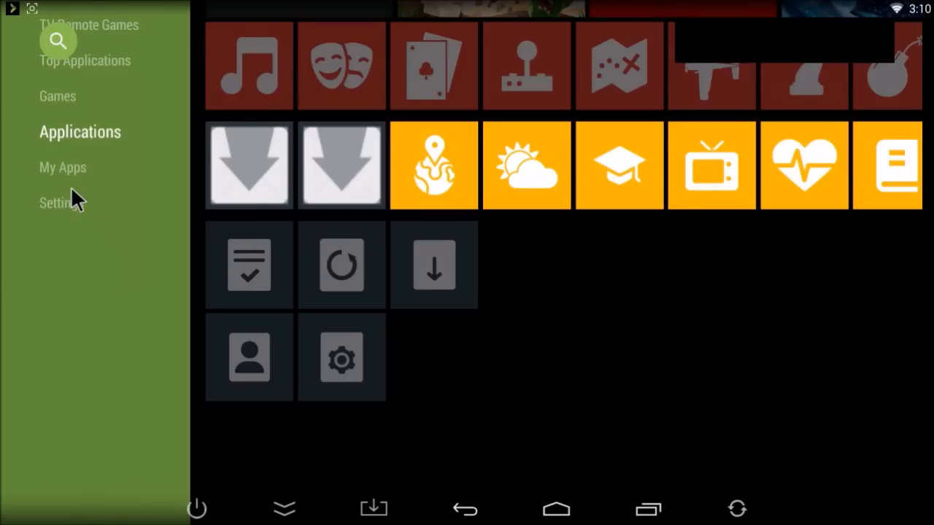
mouse_move(76, 178)
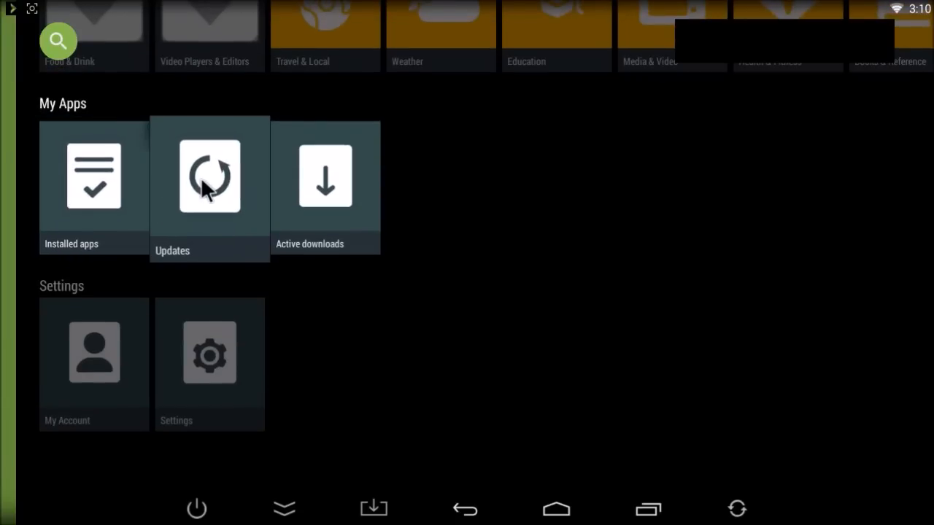
- Go to the Updates list and scroll down to the Show Box tile
click(211, 175)
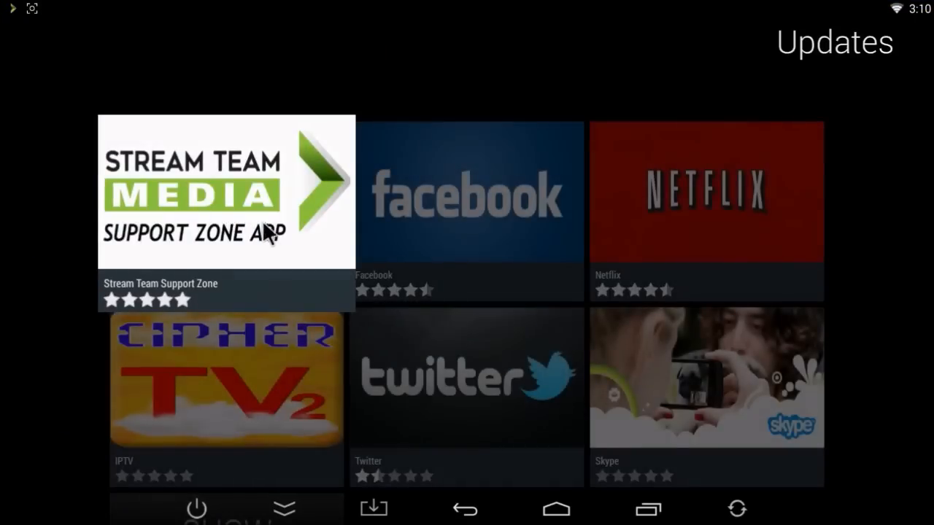
scroll(down, 3)
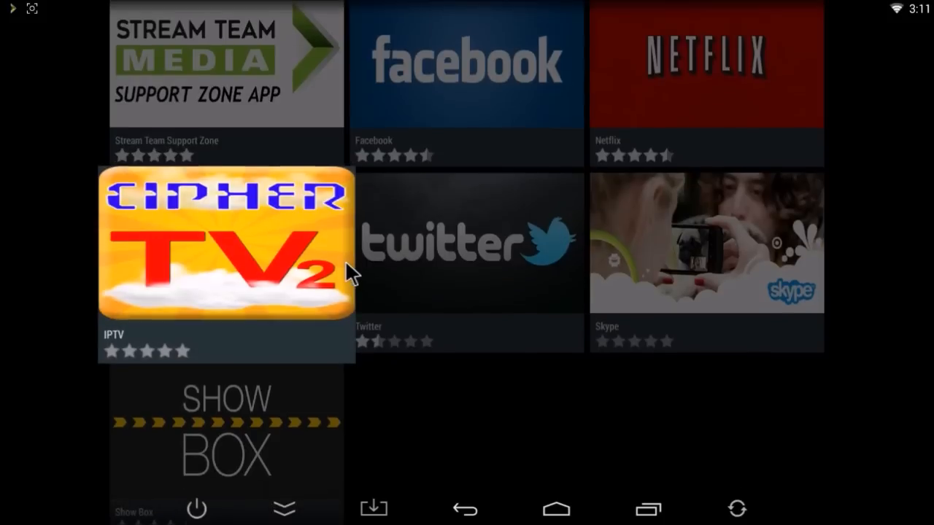
mouse_move(598, 178)
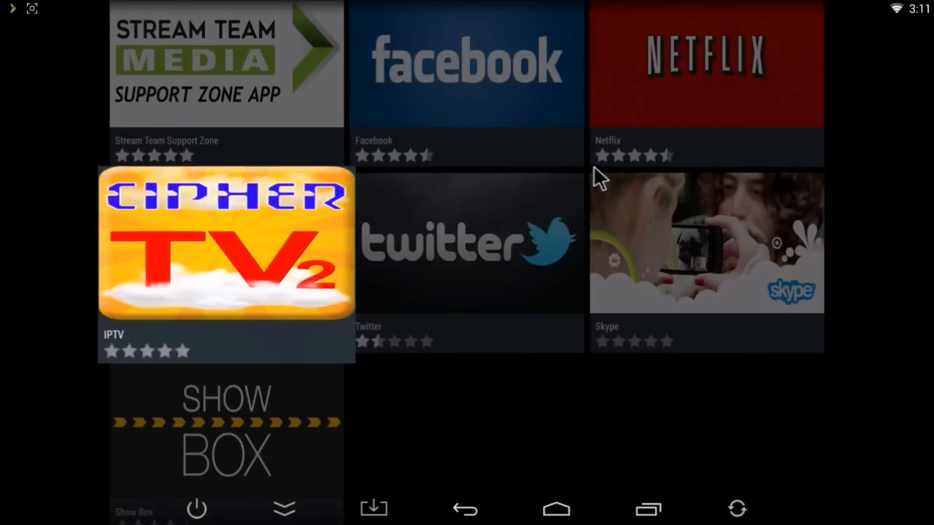
scroll(down, 3)
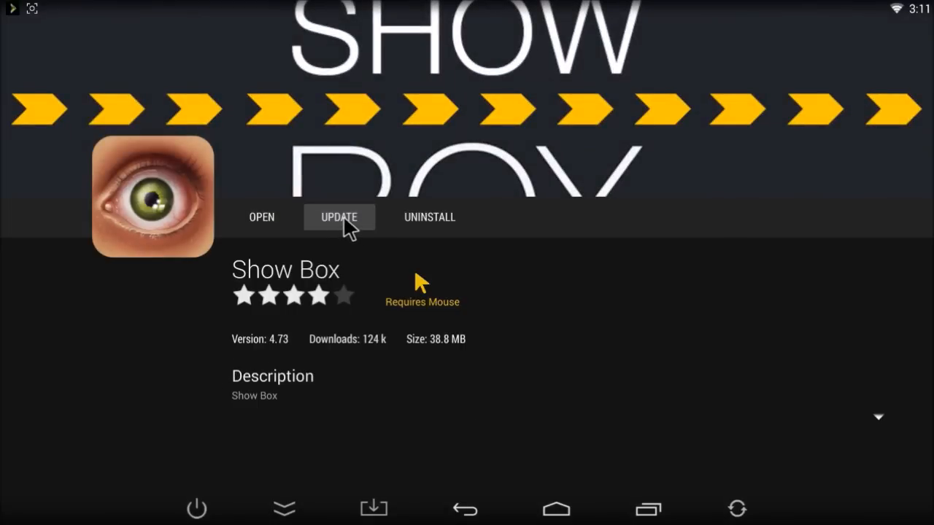
- Start the Show Box update download from its detail page
click(339, 216)
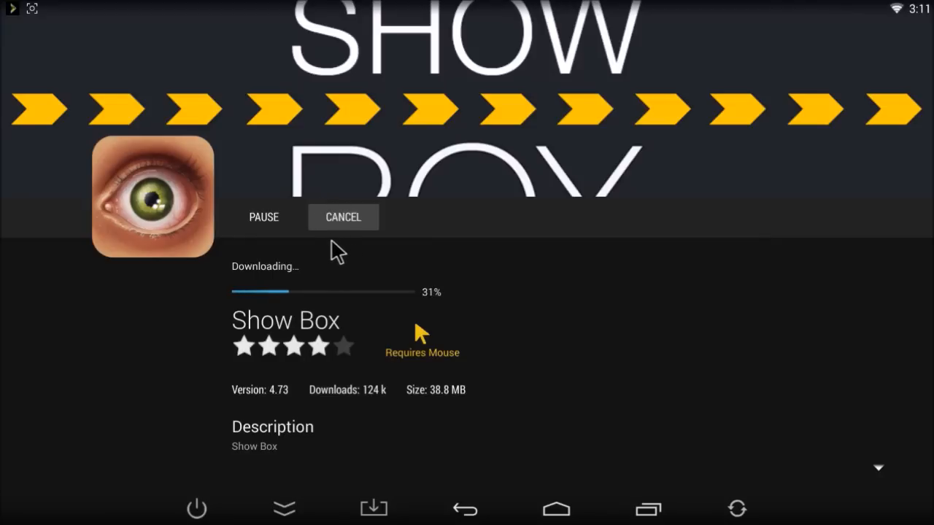
mouse_move(368, 251)
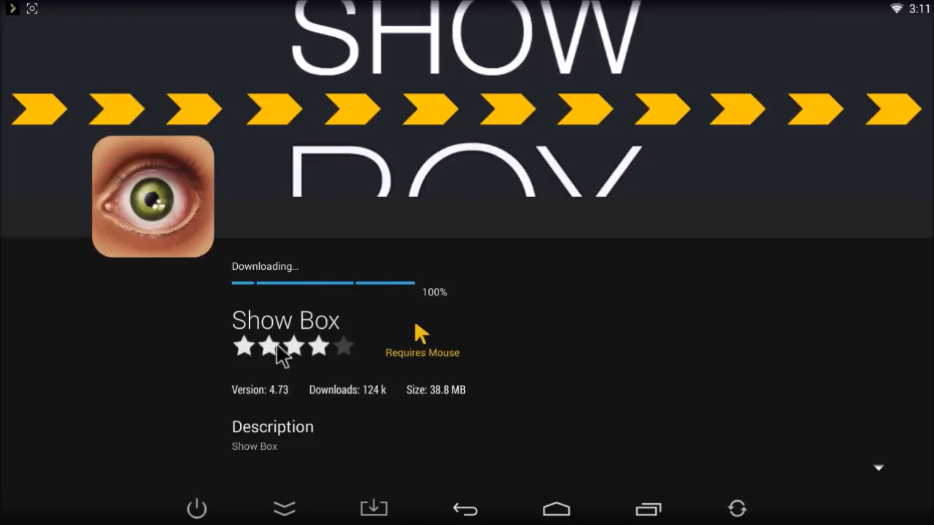
mouse_move(289, 314)
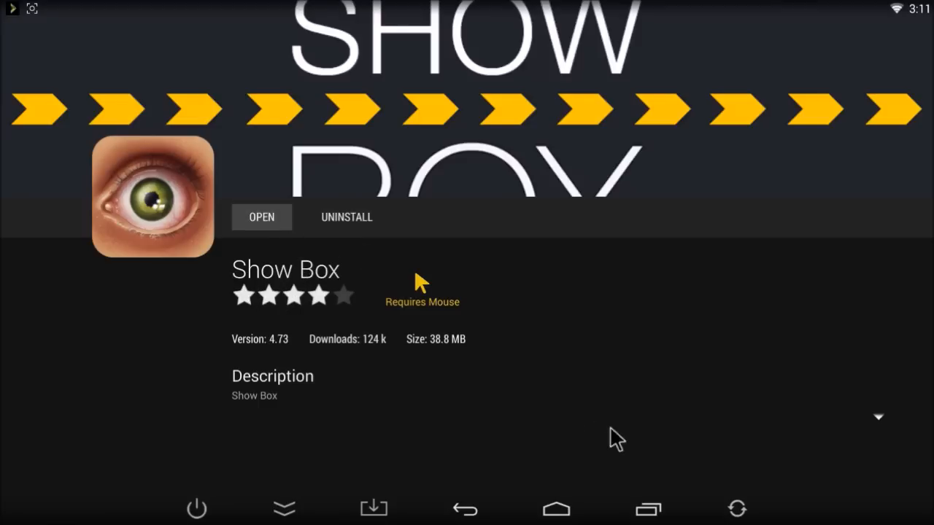
mouse_move(245, 260)
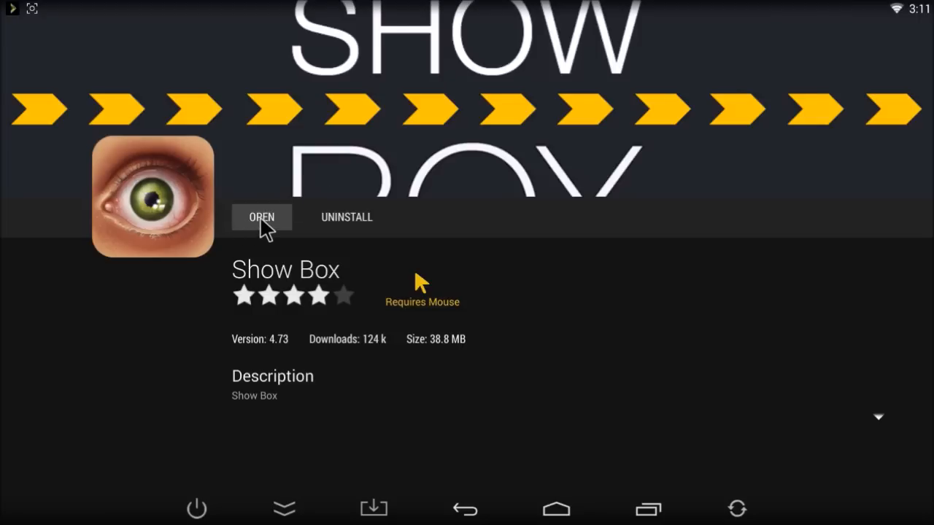
mouse_move(306, 276)
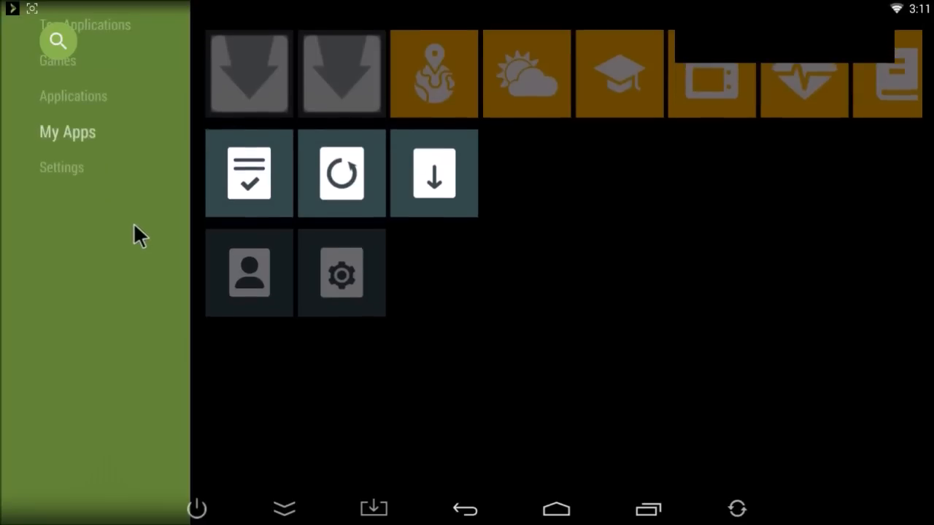
- Return to the Editor's Choice listing with Show Box, MegaBox and VyprVPN
click(93, 162)
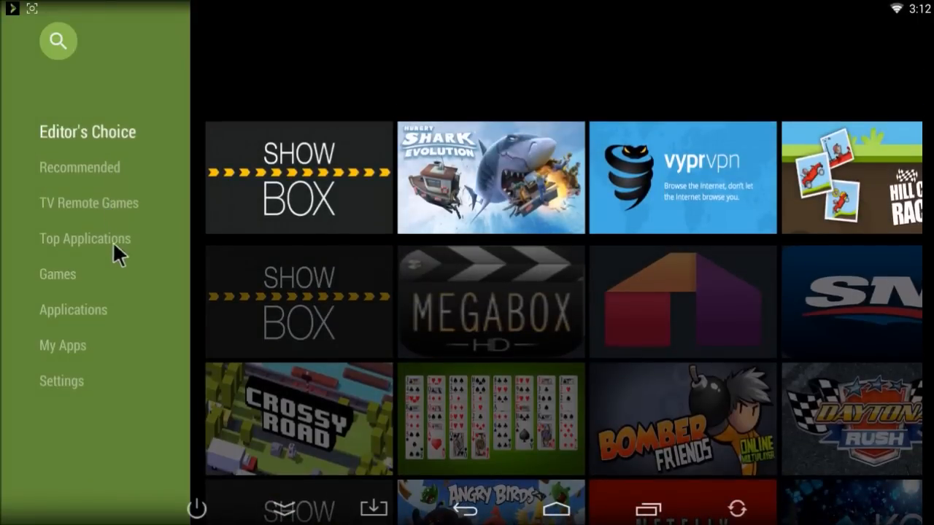
mouse_move(276, 222)
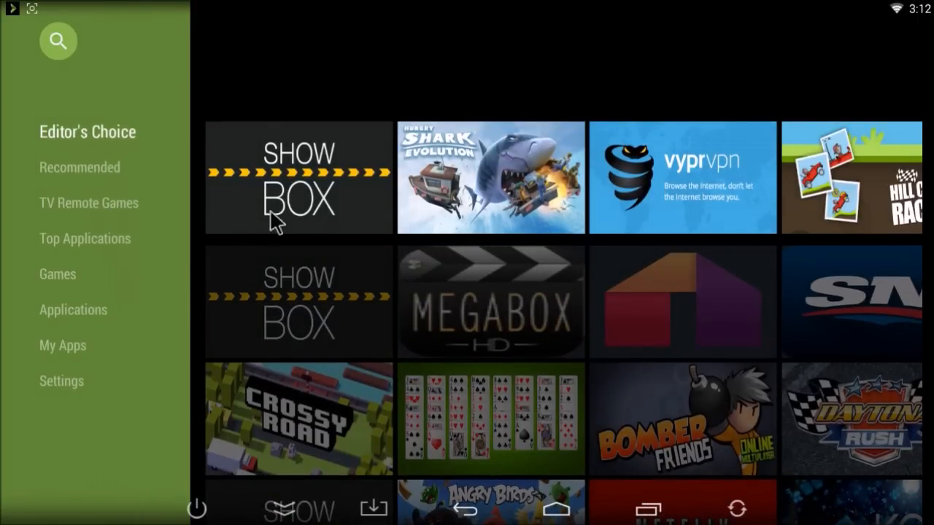
mouse_move(134, 302)
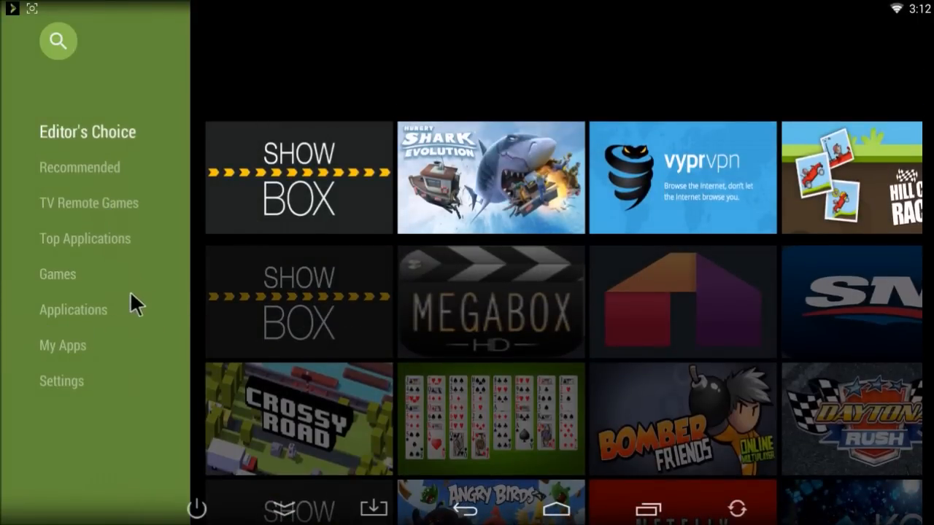
mouse_move(91, 329)
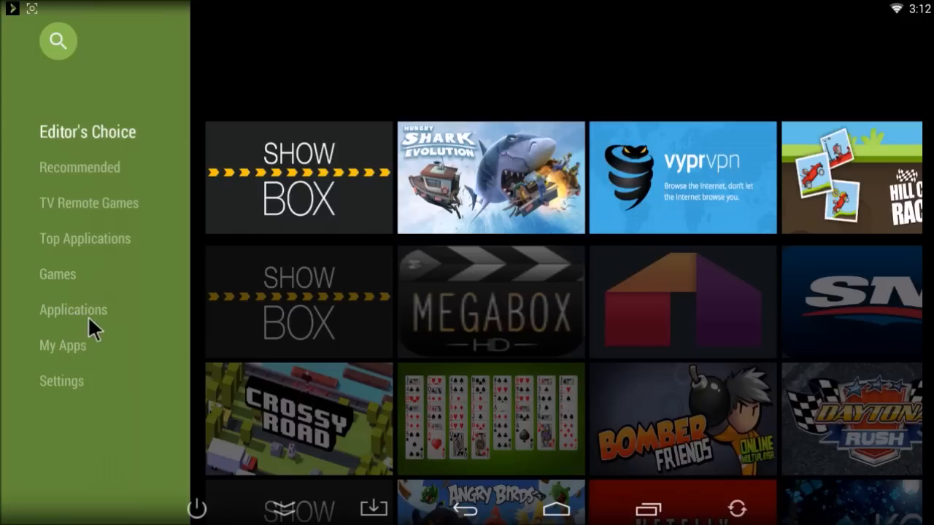
mouse_move(124, 333)
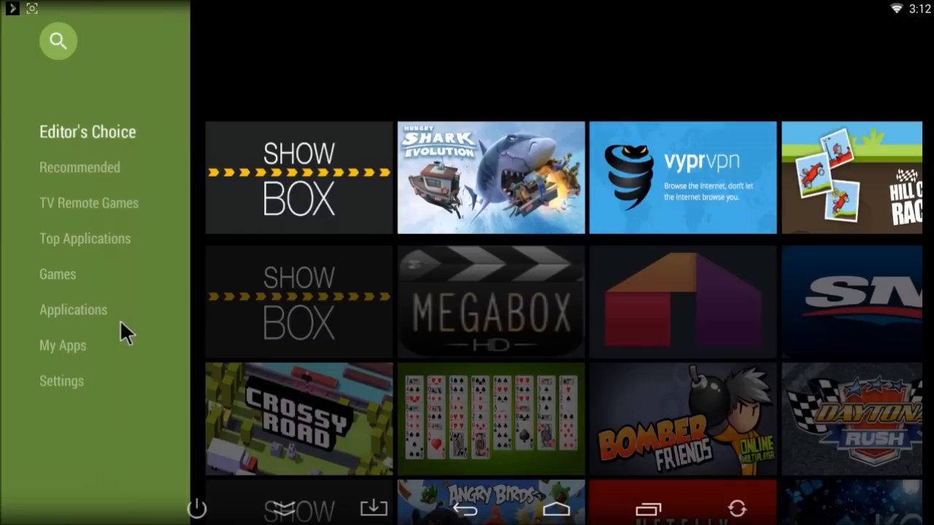
mouse_move(122, 337)
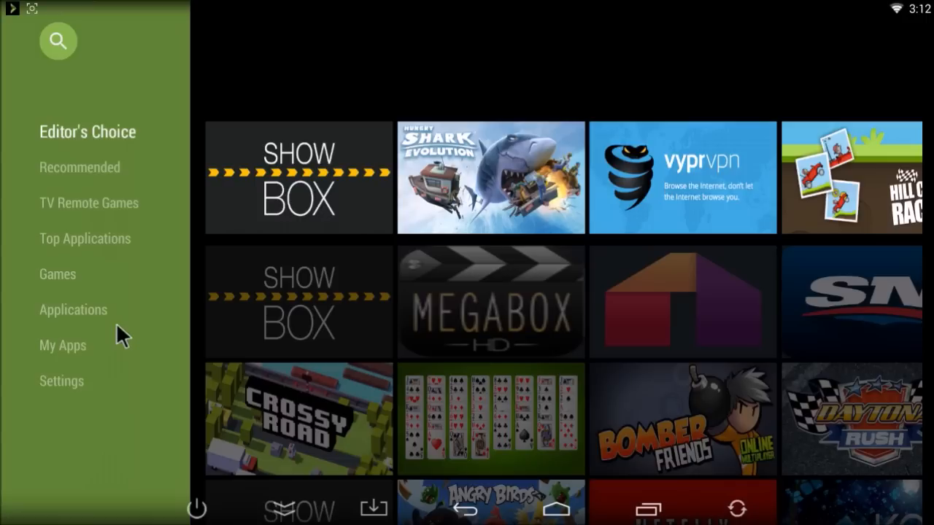
mouse_move(152, 324)
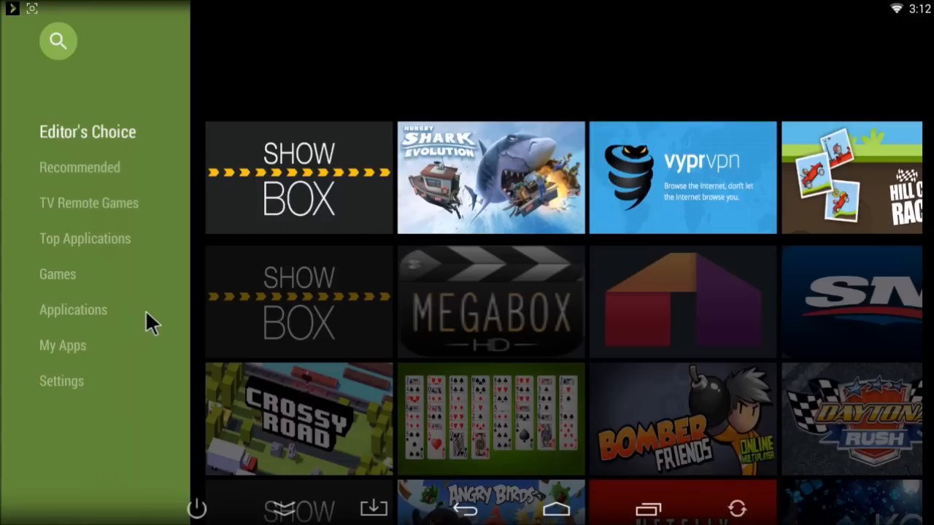
mouse_move(99, 299)
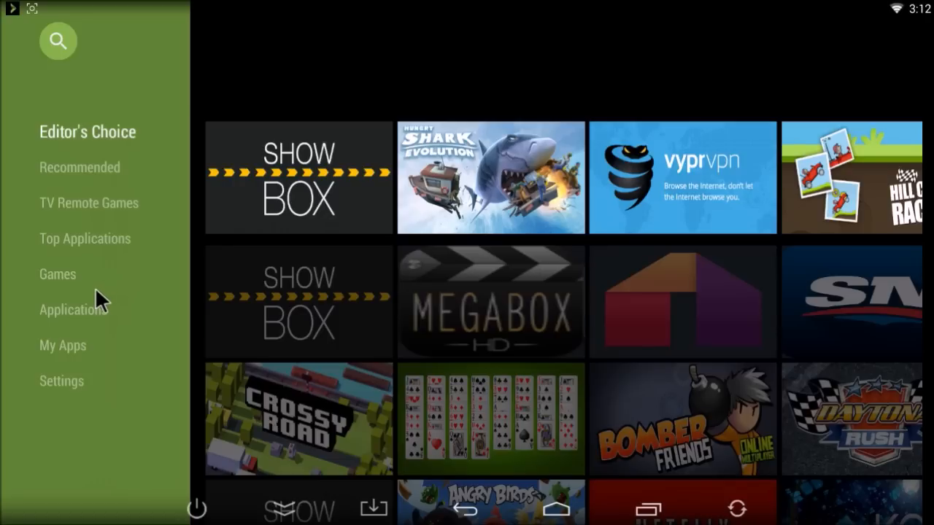
mouse_move(105, 332)
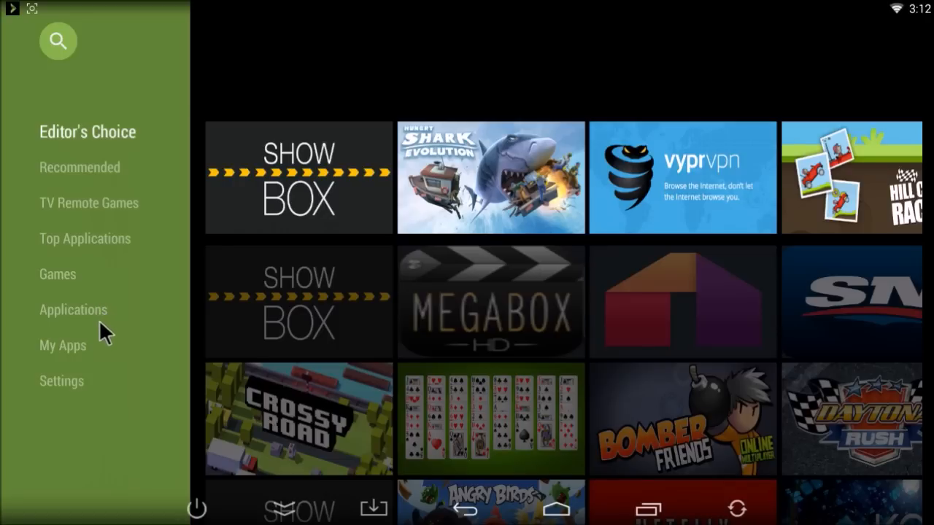
mouse_move(86, 178)
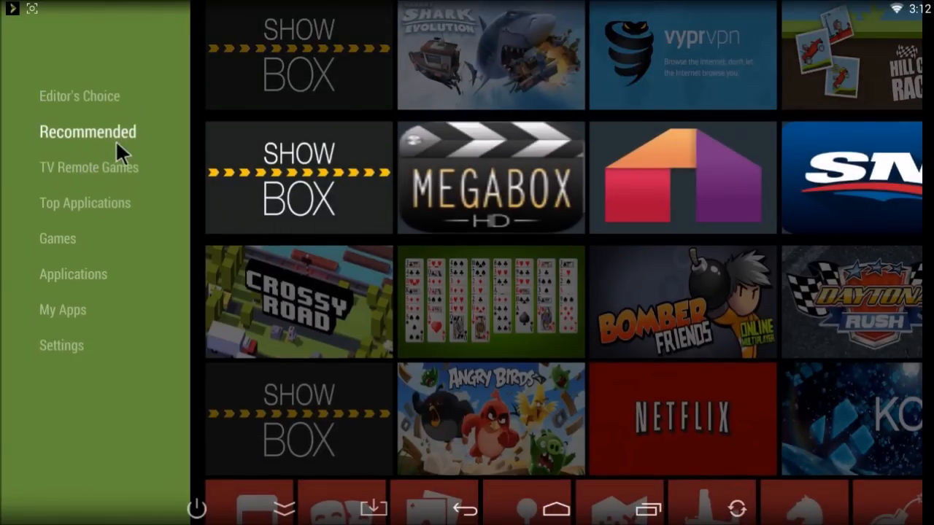
mouse_move(289, 207)
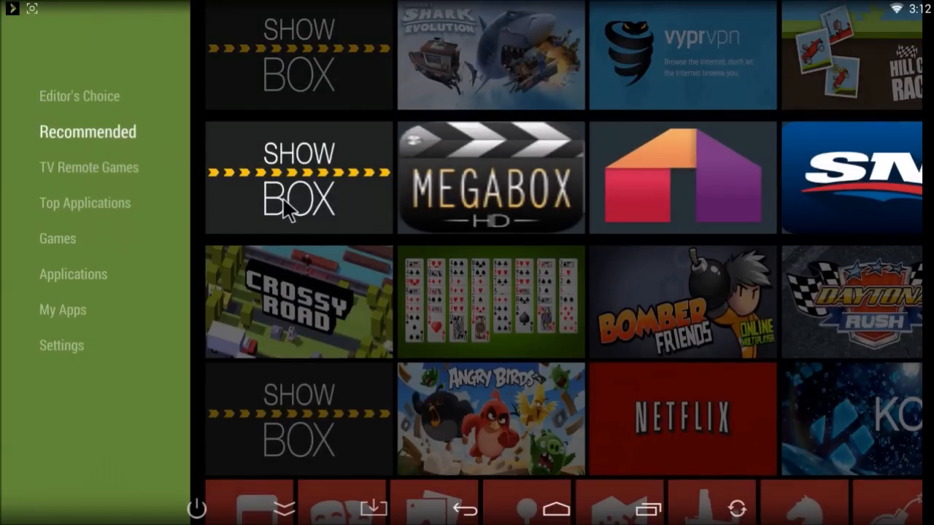
mouse_move(299, 189)
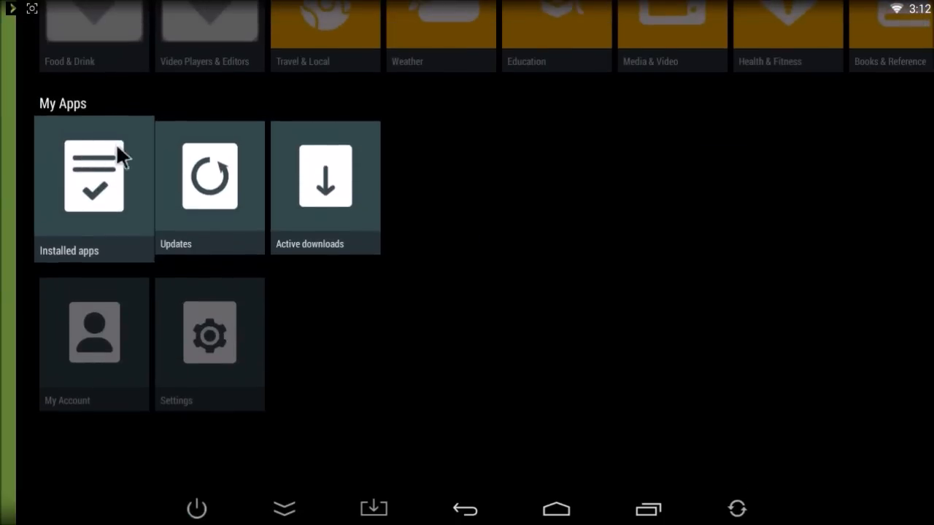
mouse_move(169, 175)
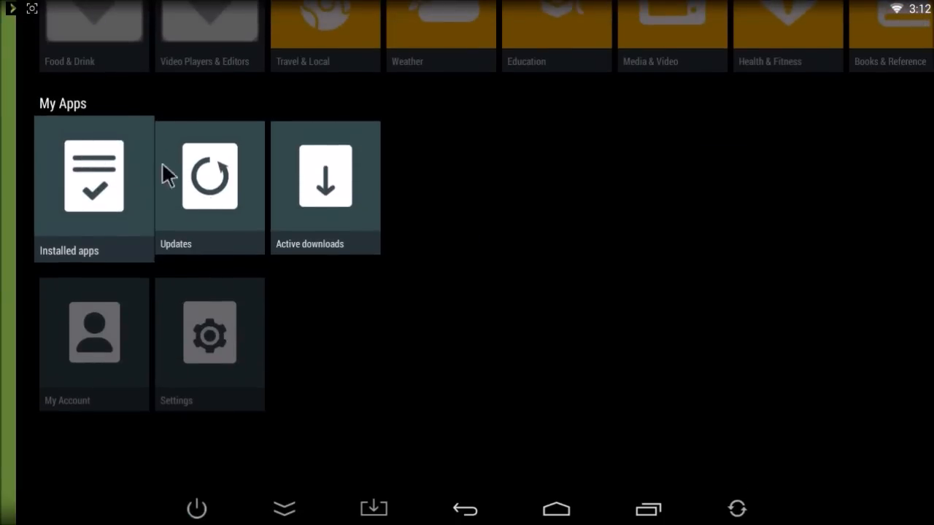
mouse_move(143, 184)
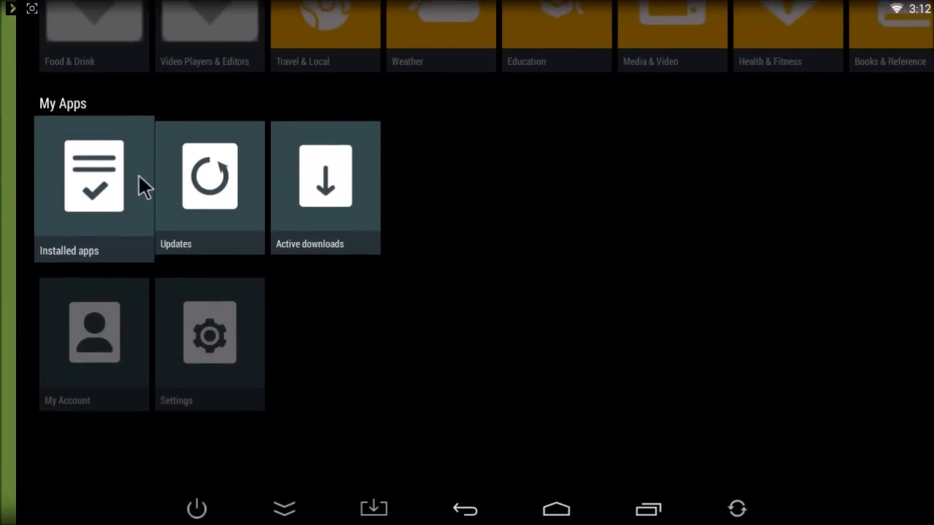